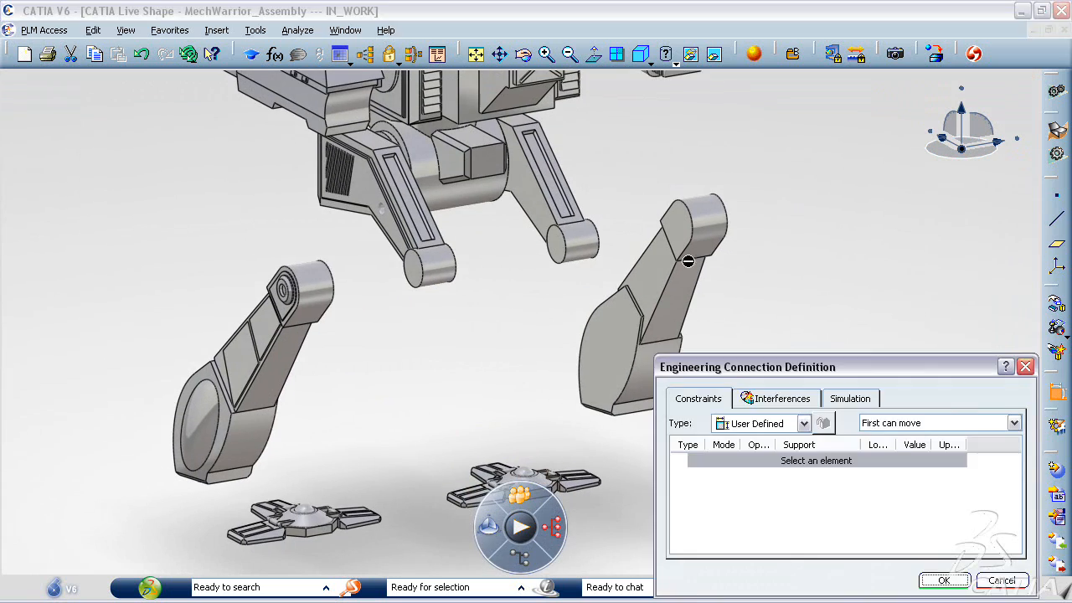
- Connect the right and left lower-leg pieces to their matching upper legs
click(589, 243)
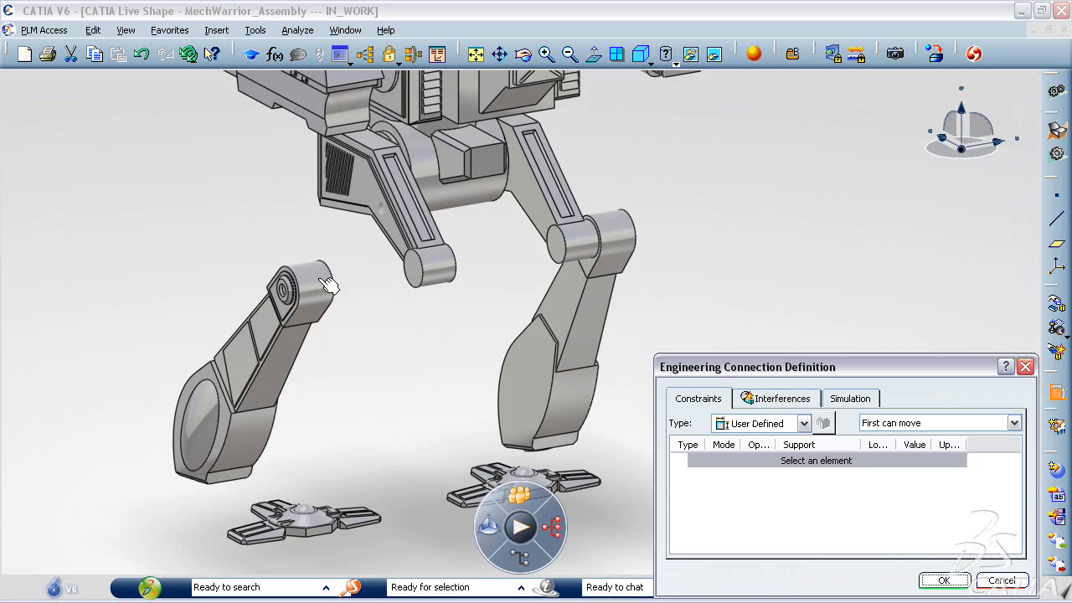
click(385, 277)
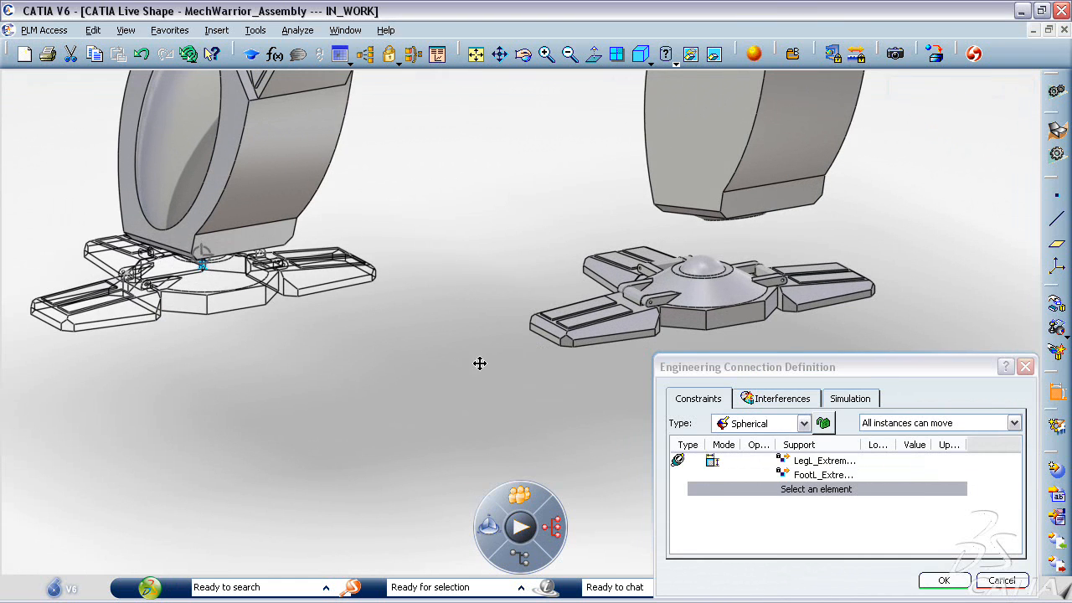
- Join the feet to the leg ends with a Spherical engineering connection
click(1001, 579)
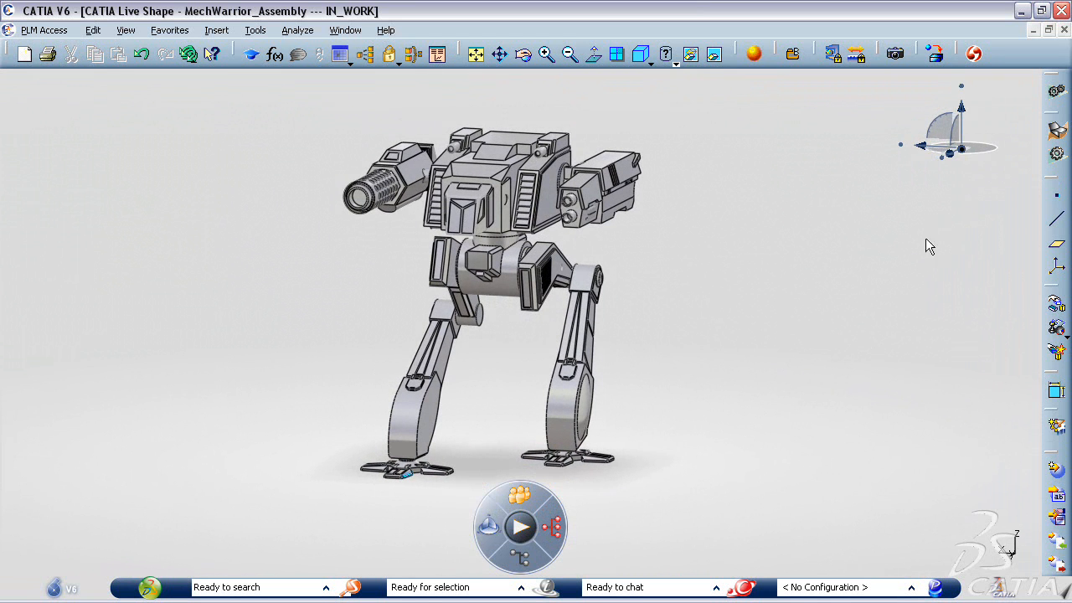
- Confirm the connection definition so the assembled MechWarrior stands complete in view
click(522, 144)
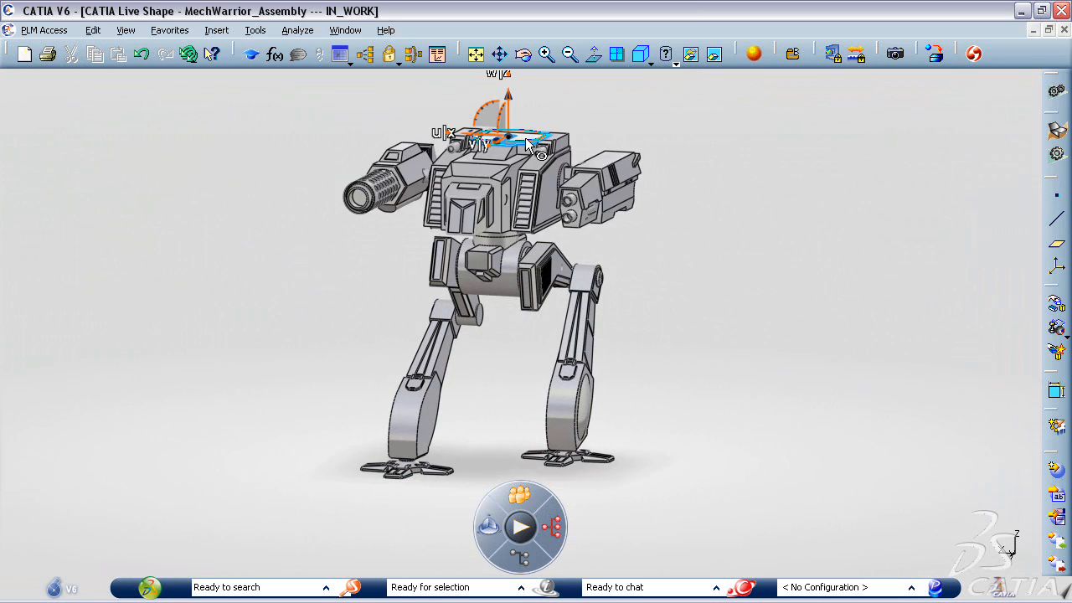